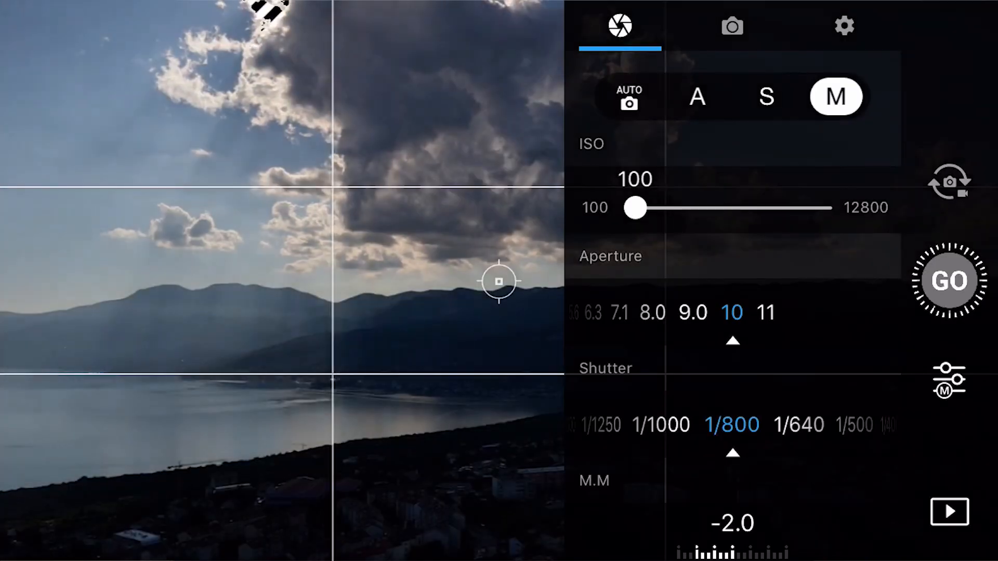
# Lock manual exposure at ISO 100, f/10 and 1/800 shutter.
pyautogui.click(948, 280)
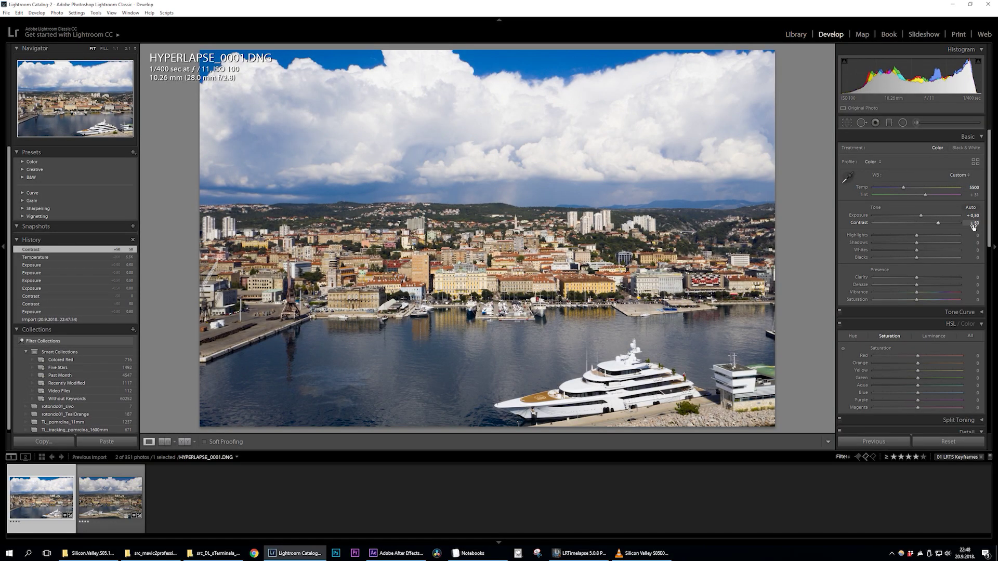
pyautogui.click(405, 553)
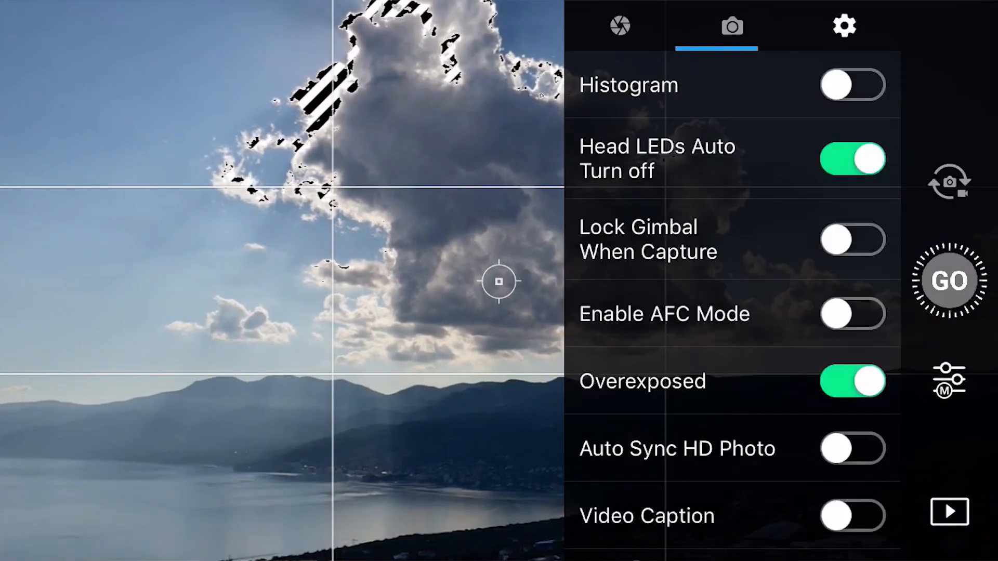
# Return to the manual exposure settings after enabling the overexposure zebras.
pyautogui.click(841, 25)
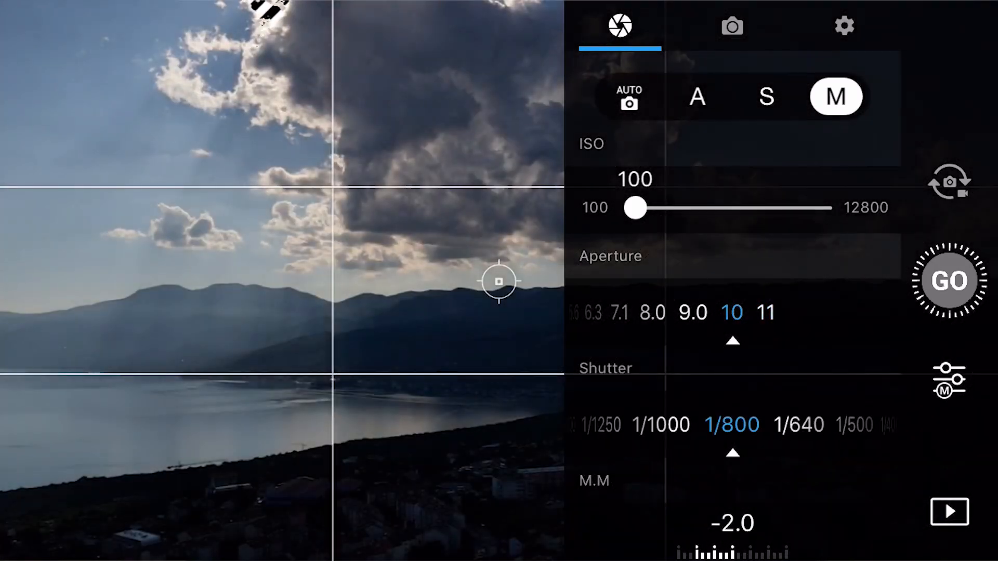
pyautogui.click(945, 282)
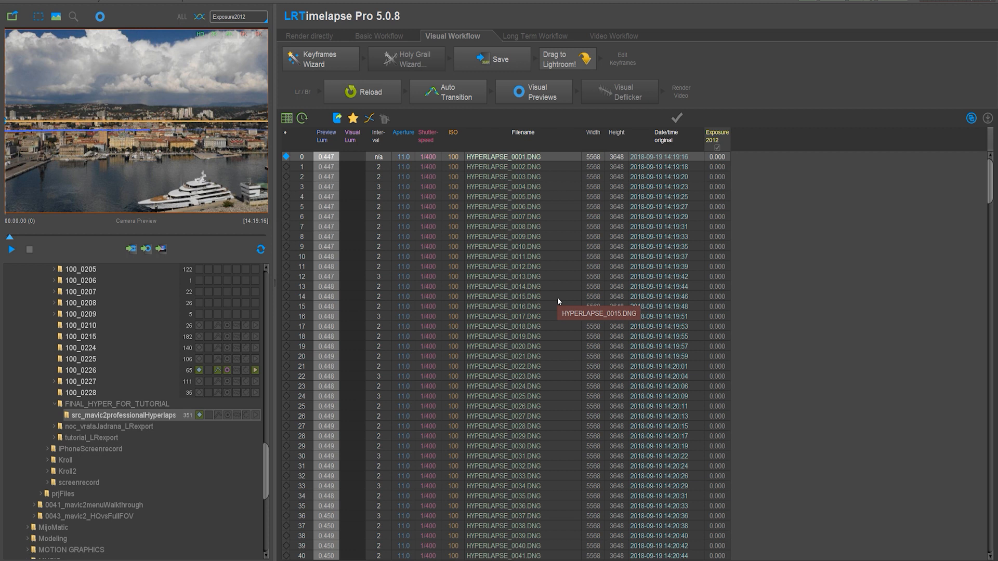
pyautogui.moveTo(391, 288)
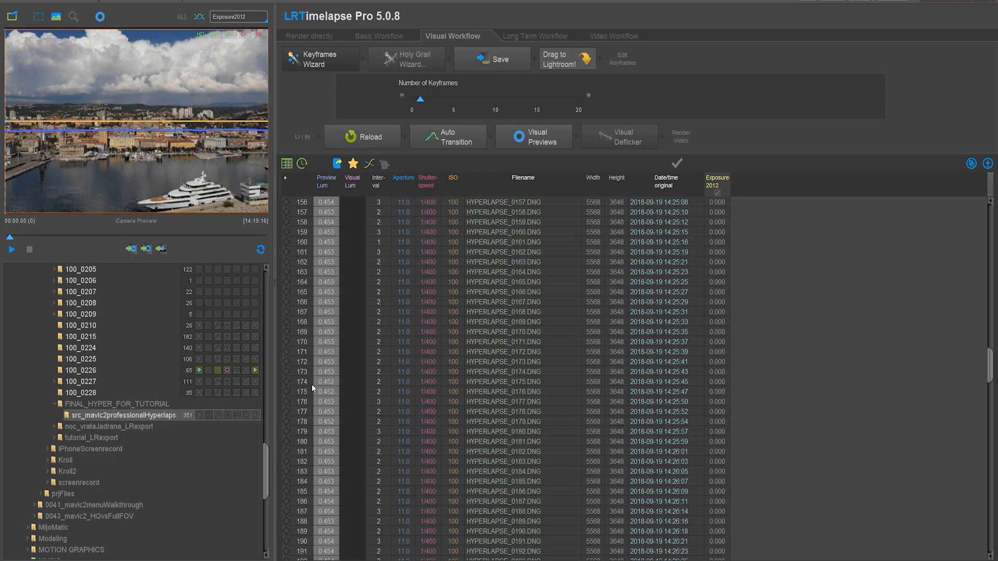
# Reduce the keyframes to just the first and last frame and save the metadata.
pyautogui.scroll(-3)
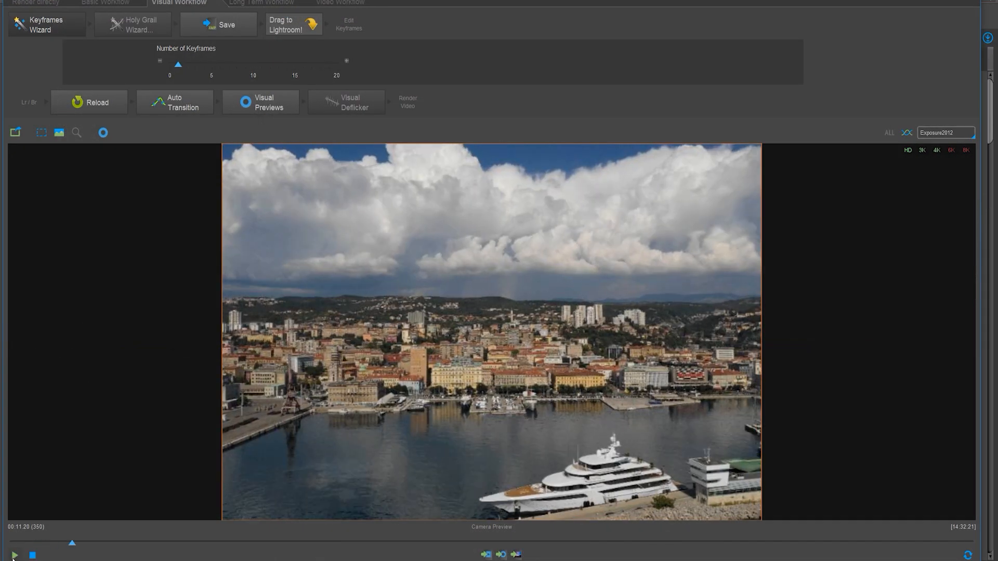
pyautogui.click(16, 554)
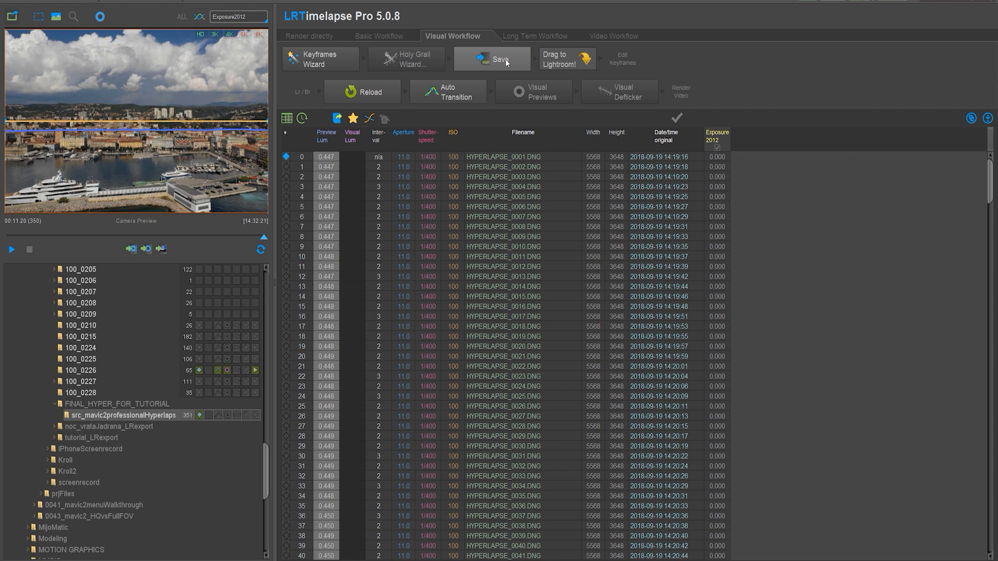
pyautogui.moveTo(507, 63)
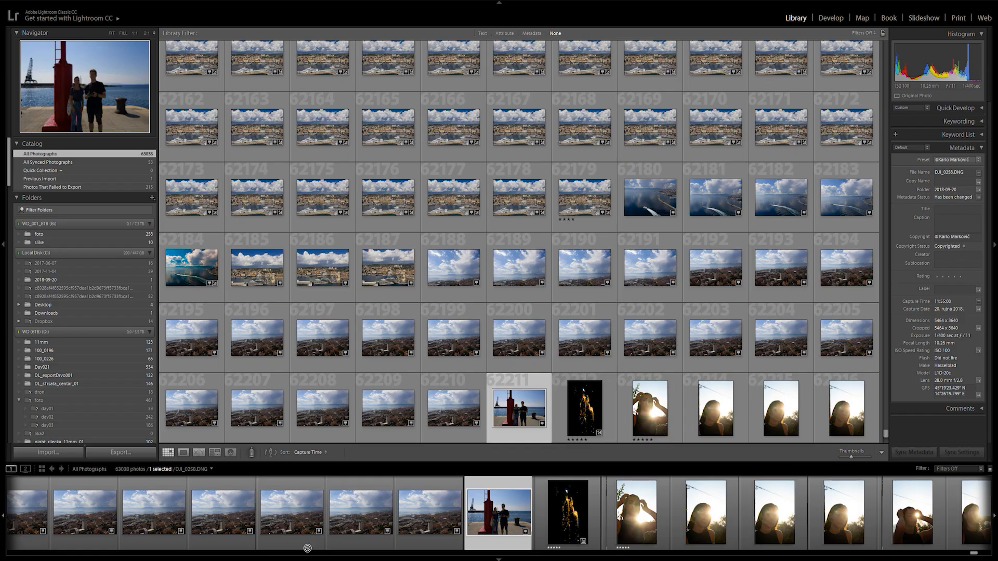
# Import the 351 DNG frames in place using Add with Minimal previews.
pyautogui.click(47, 452)
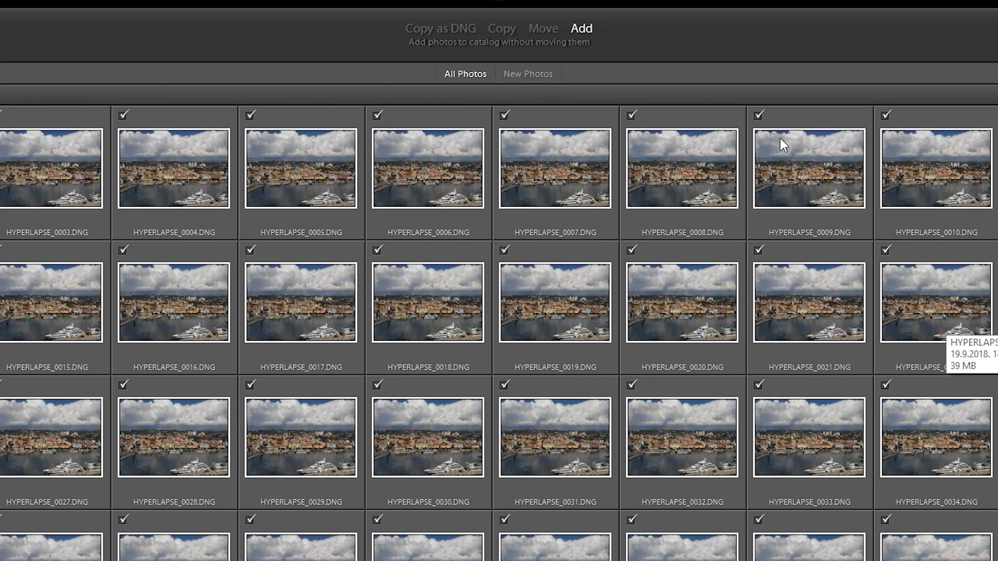
pyautogui.moveTo(590, 38)
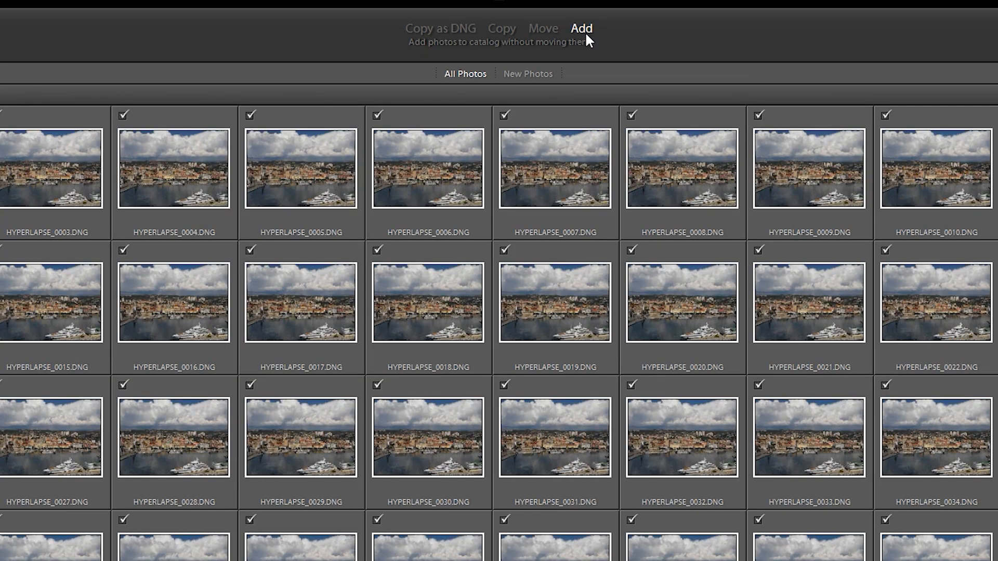
pyautogui.click(929, 98)
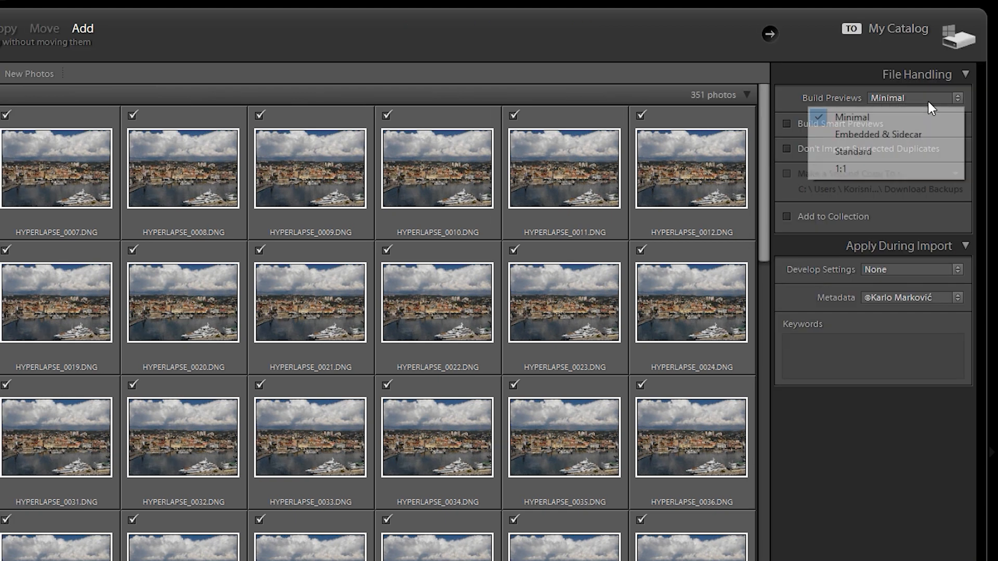
pyautogui.click(846, 116)
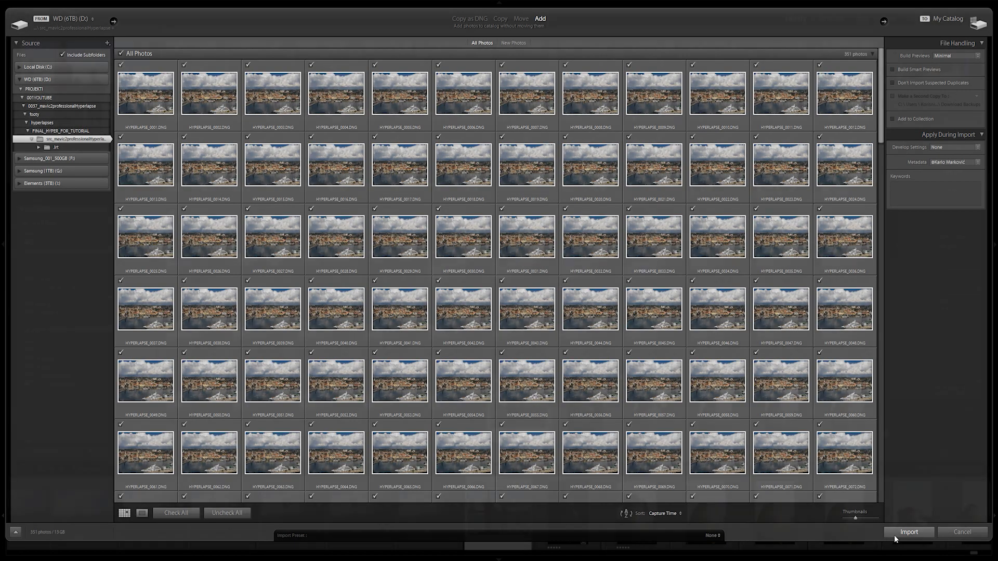
pyautogui.click(908, 532)
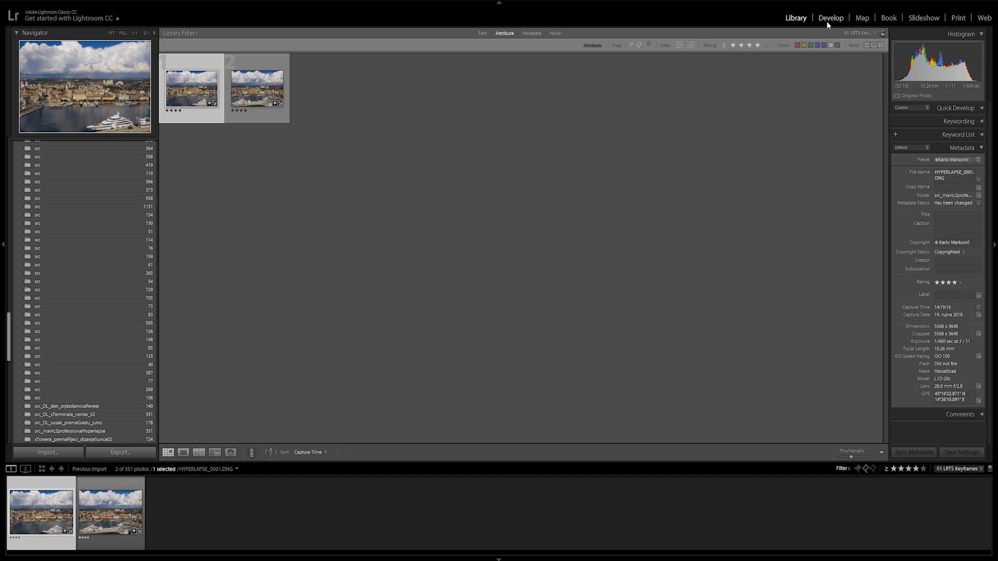
# Develop the first keyframe with +0.50 exposure and +50 contrast.
pyautogui.click(830, 16)
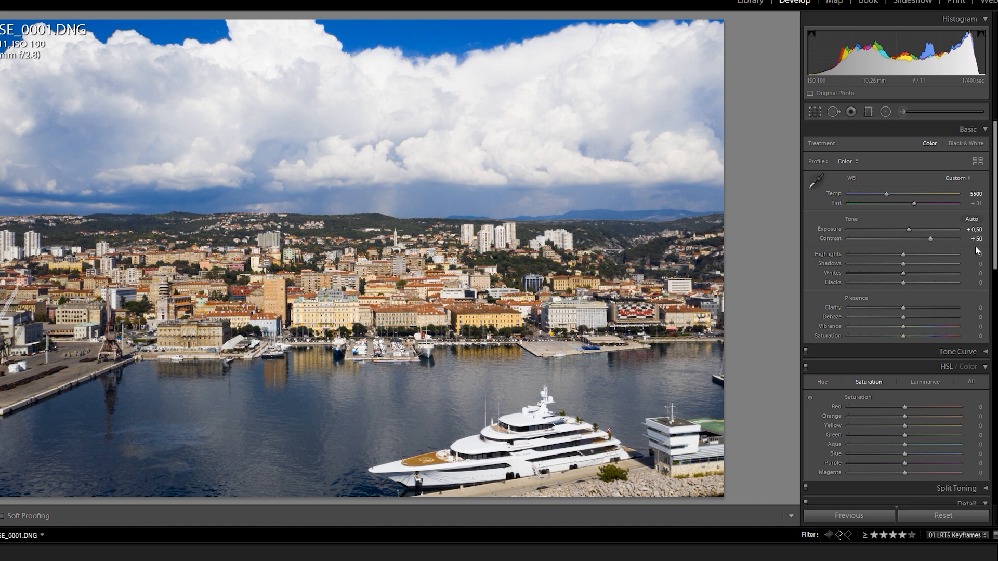
pyautogui.moveTo(918, 253); pyautogui.dragTo(874, 254)
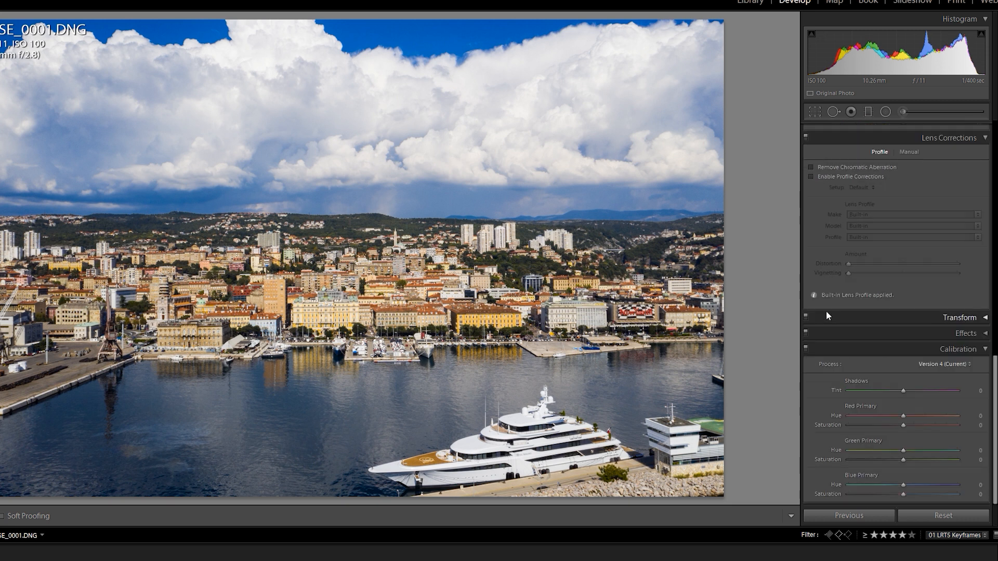
# Adjust the Basic sliders further and lay a Graduated Filter down across the sky.
pyautogui.moveTo(902, 485); pyautogui.dragTo(890, 486)
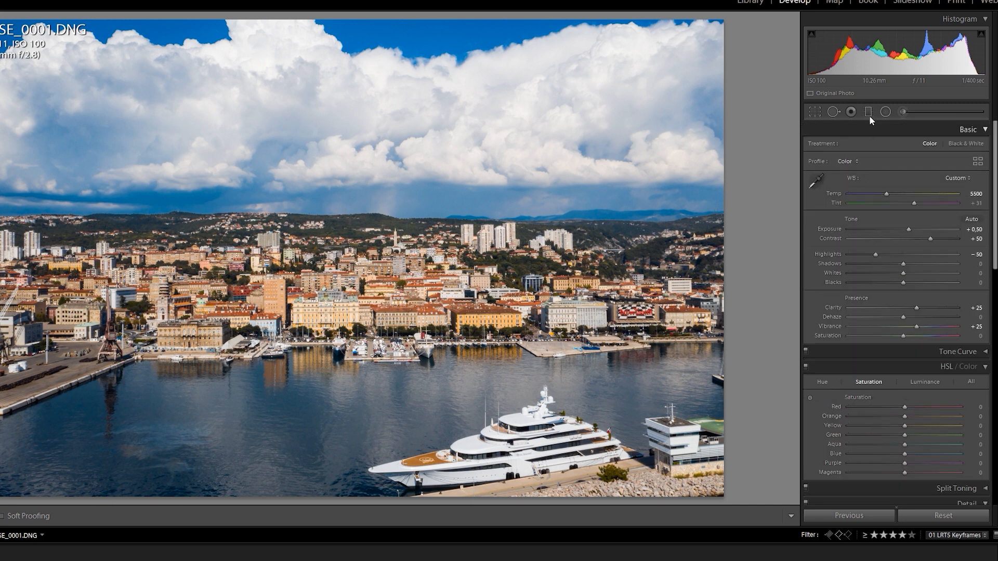
pyautogui.click(868, 112)
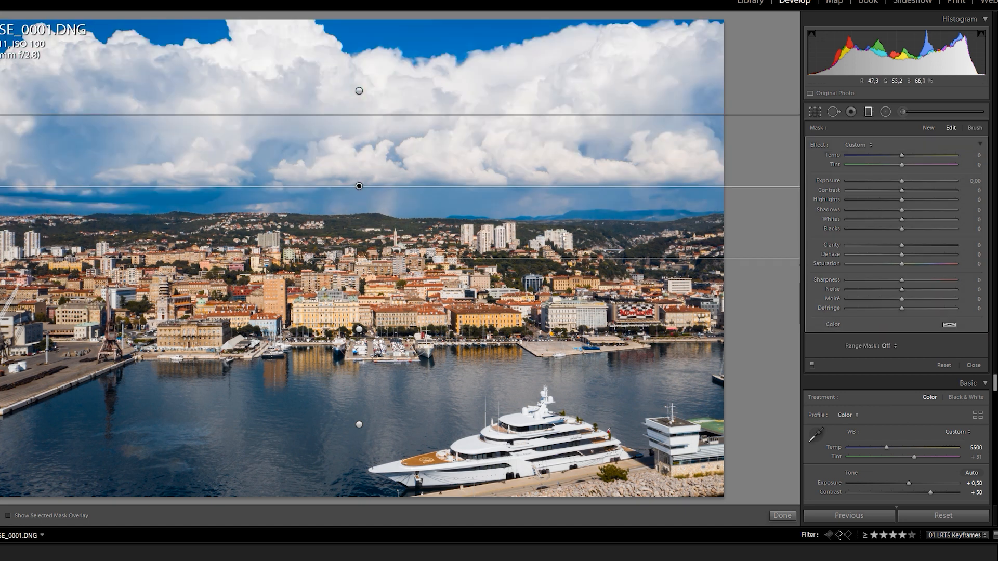
pyautogui.moveTo(900, 254); pyautogui.dragTo(910, 254)
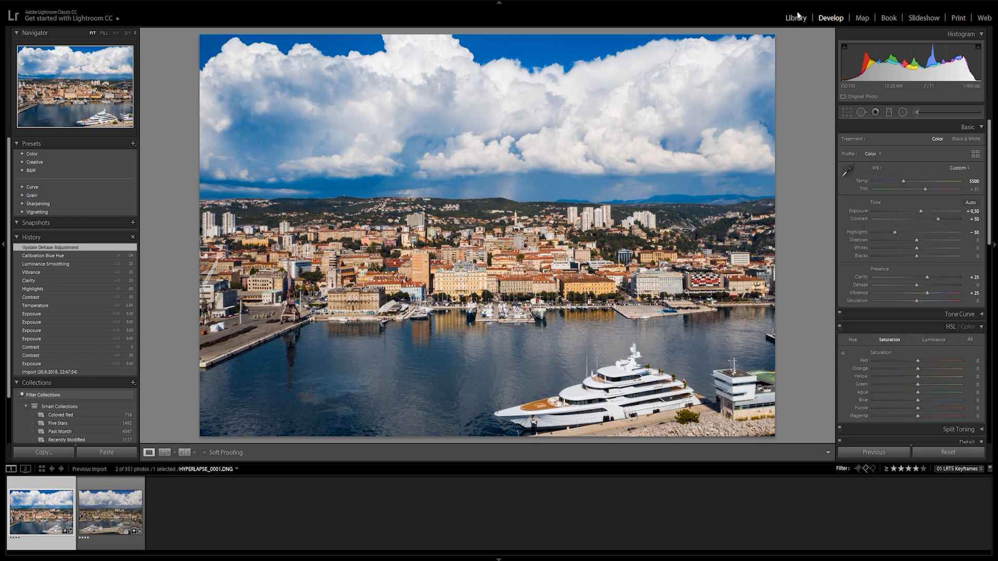
# Run the LRTimelapse Sync Keyframes script and write both keyframes' metadata to file.
pyautogui.click(796, 17)
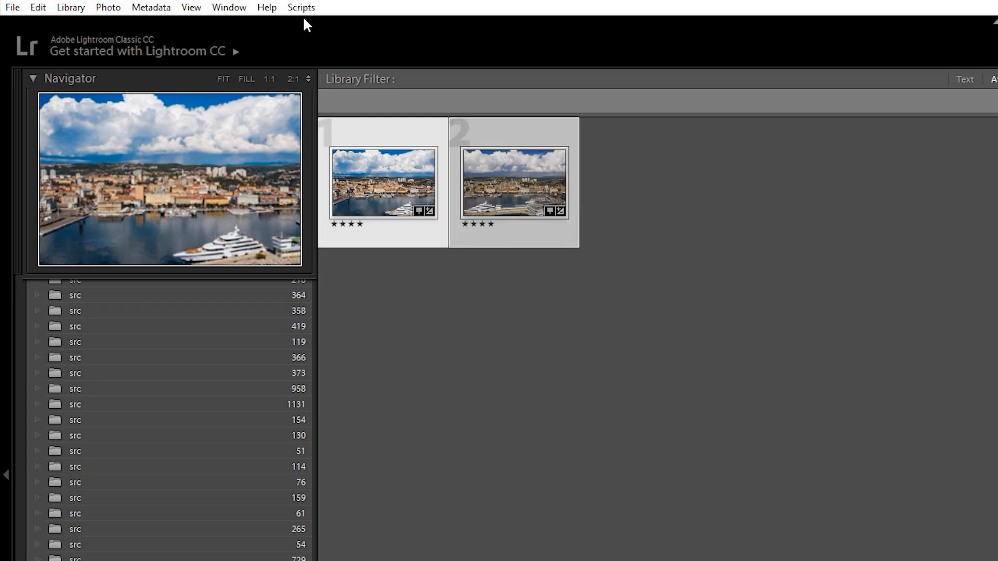
pyautogui.click(300, 6)
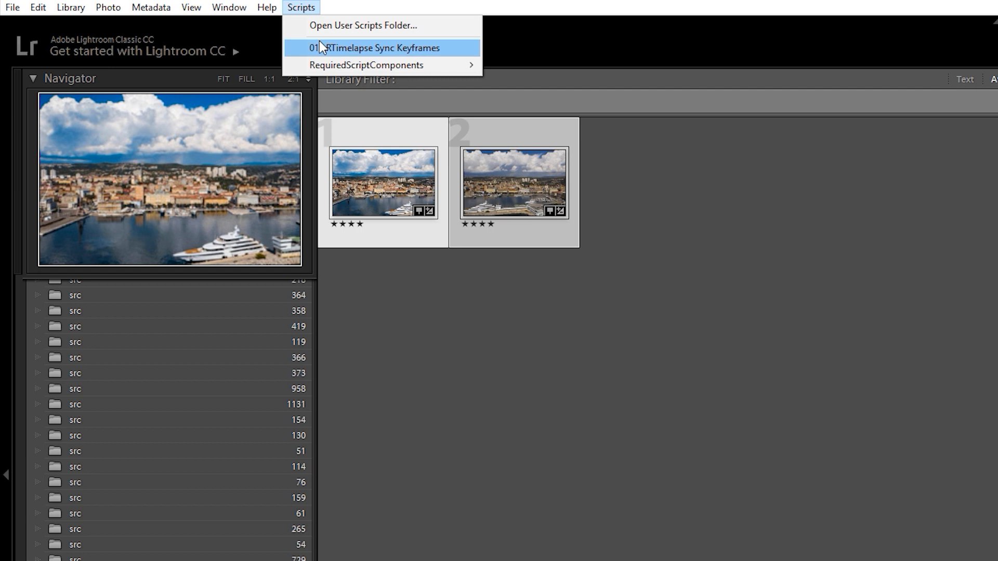
pyautogui.click(375, 48)
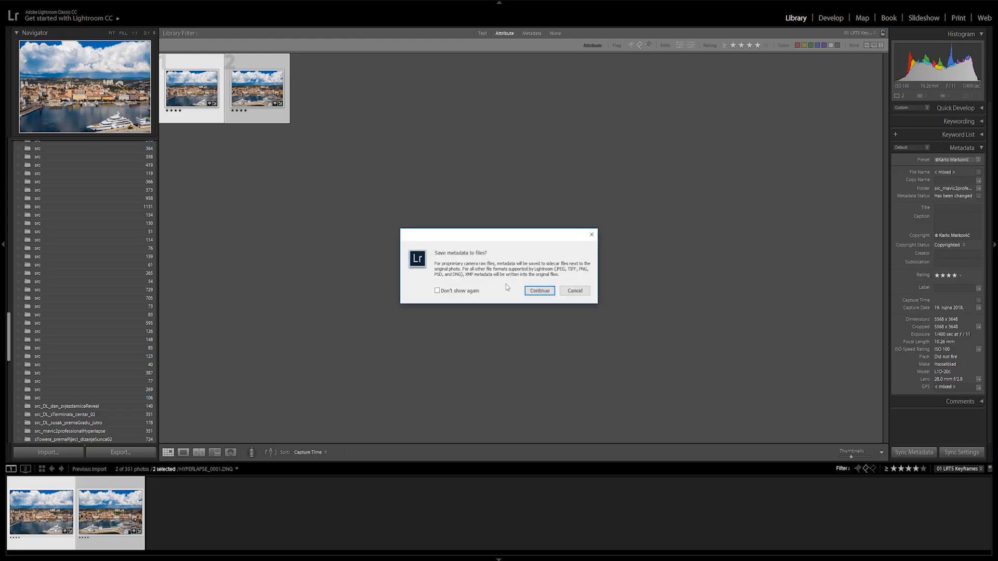
pyautogui.click(539, 291)
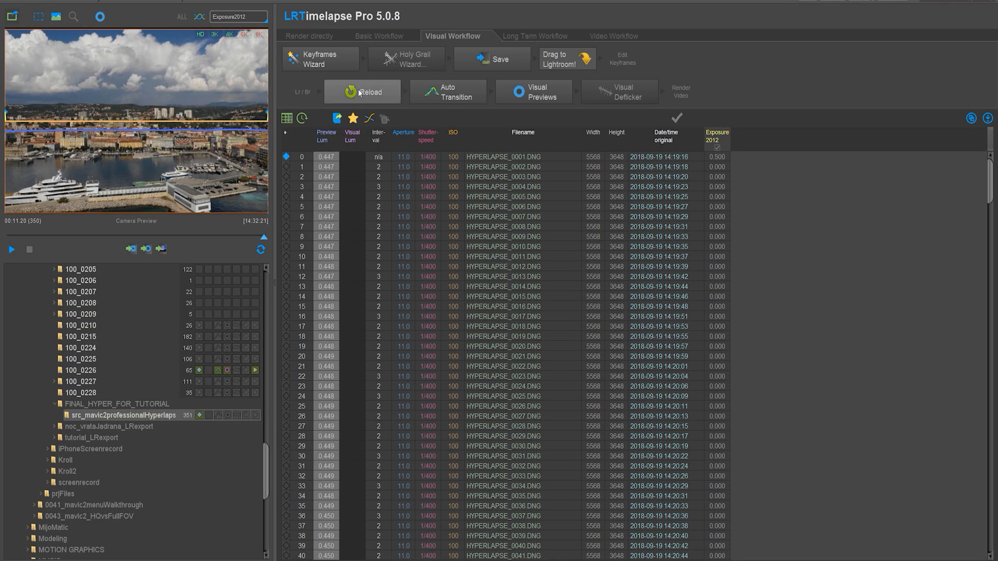
# Reload the Lightroom edits and Auto Transition the +0.50 grade across all frames.
pyautogui.click(362, 91)
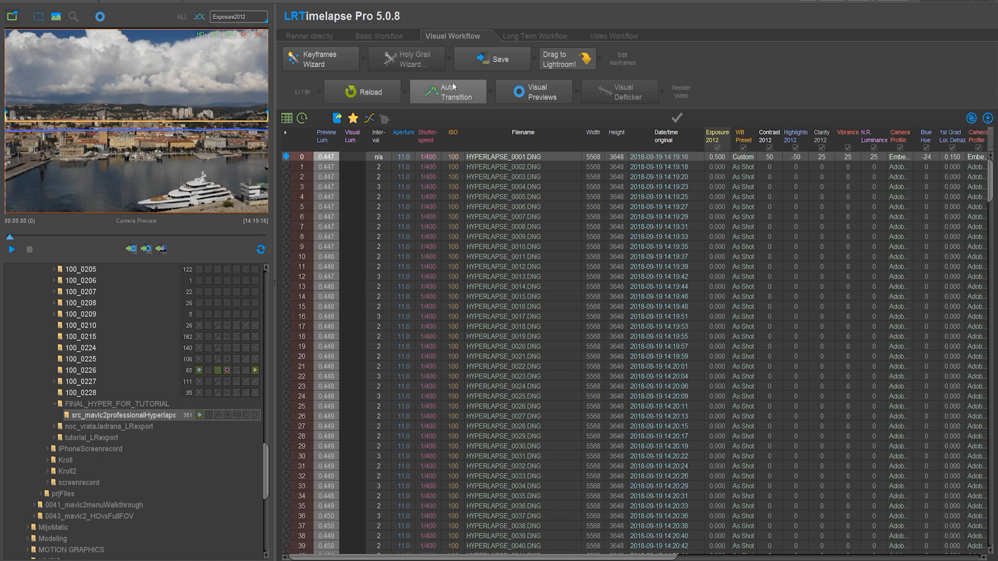
pyautogui.click(448, 92)
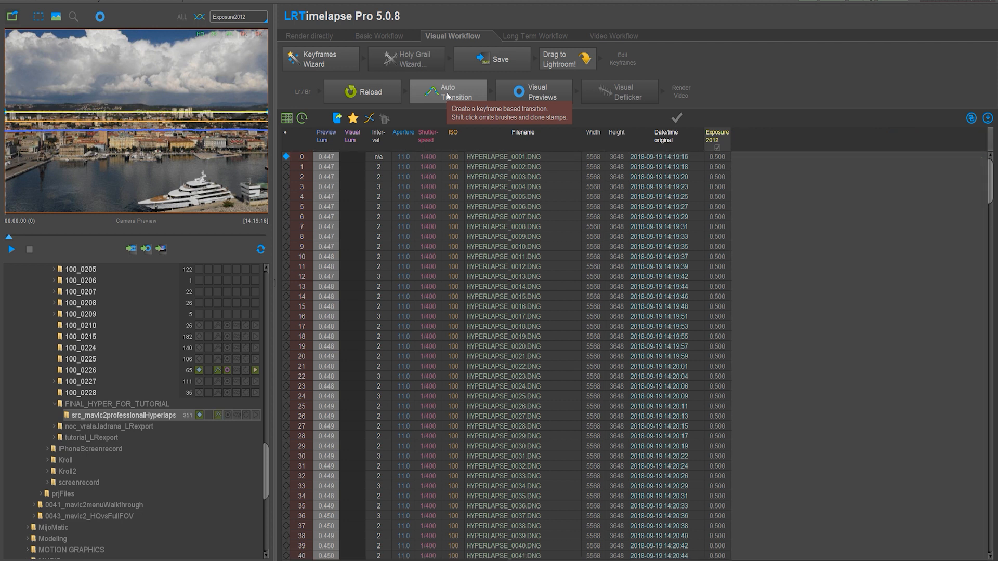
# Build Visual Previews of the graded sequence and play them enlarged.
pyautogui.click(533, 91)
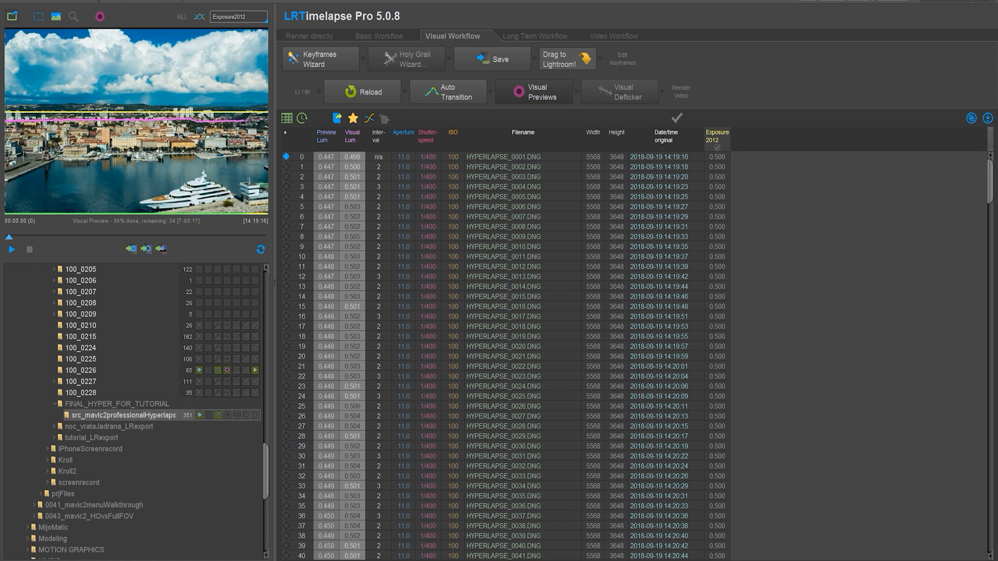
pyautogui.click(620, 91)
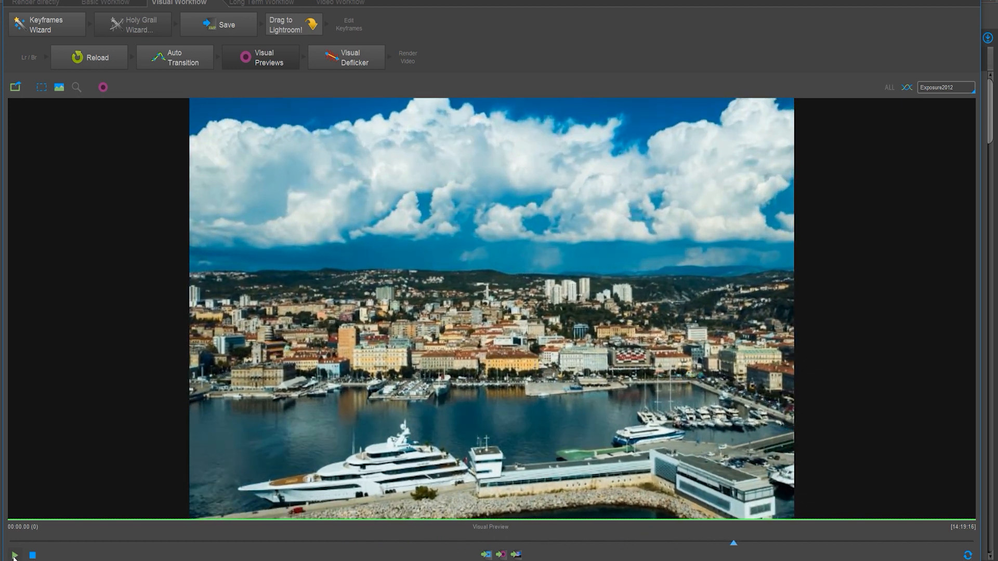
# Apply Visual Deflicker with smoothing 10 and 2 multi-pass passes.
pyautogui.click(346, 58)
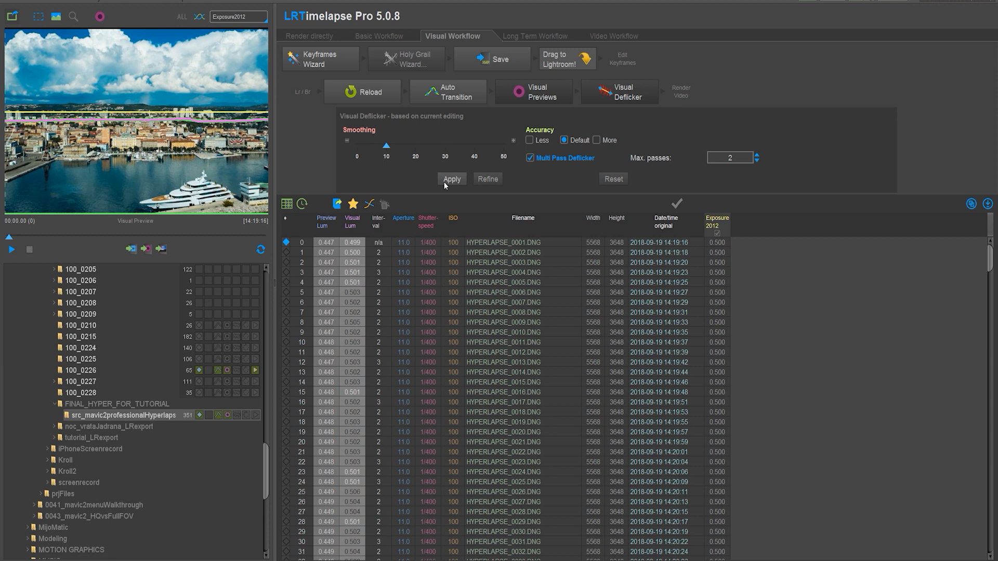
pyautogui.click(451, 178)
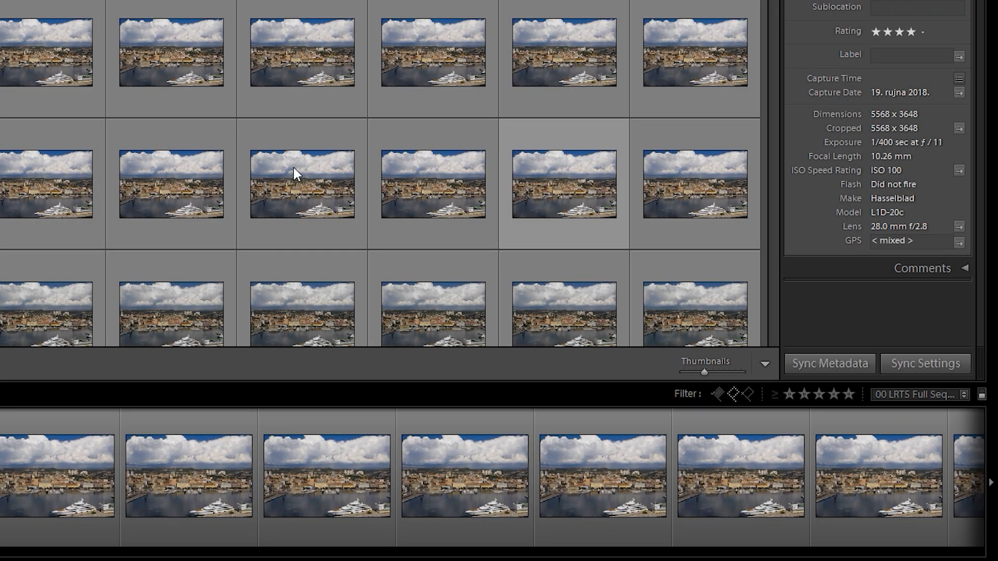
# Read metadata back from the image files for all 351 selected hyperlapse photos.
pyautogui.click(150, 7)
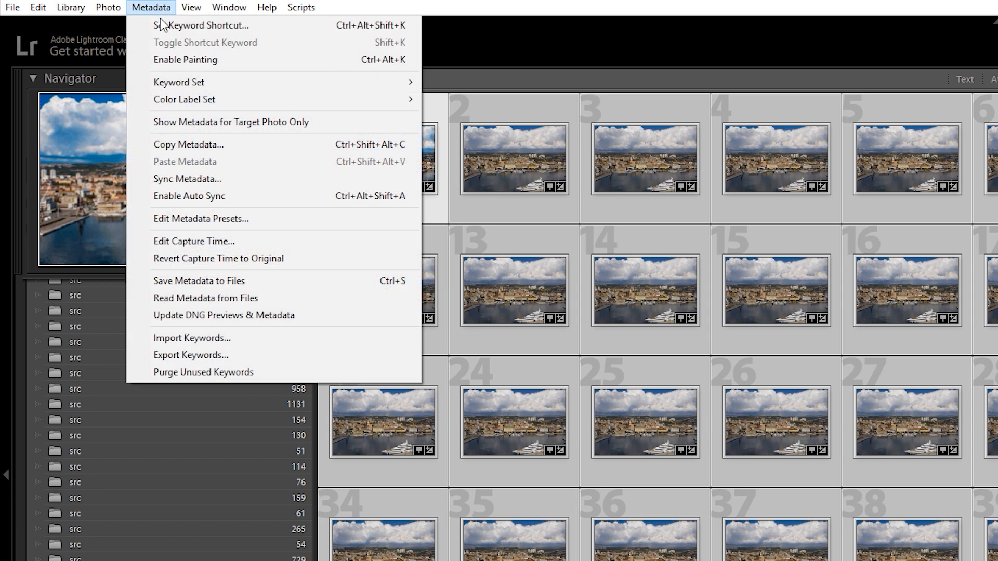
pyautogui.moveTo(253, 299)
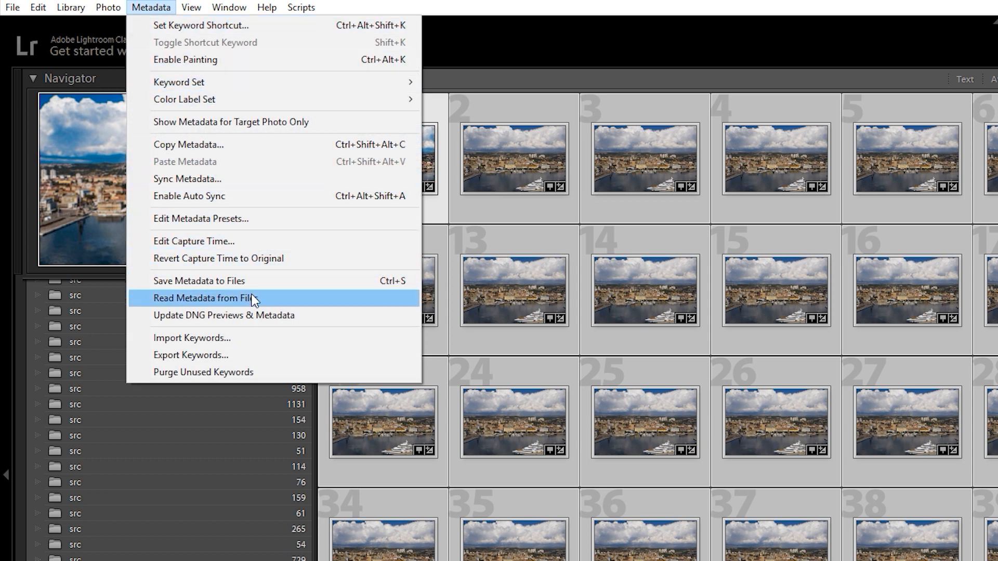
pyautogui.click(204, 299)
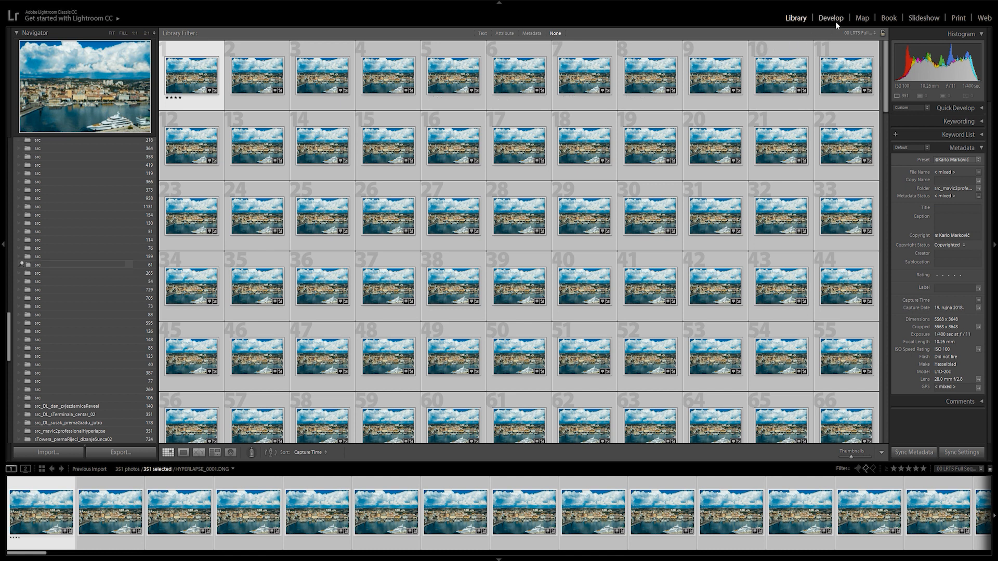
# Set the first frame's white balance to Temp 5500 / Tint +30 and sync it to all 351 photos.
pyautogui.click(836, 17)
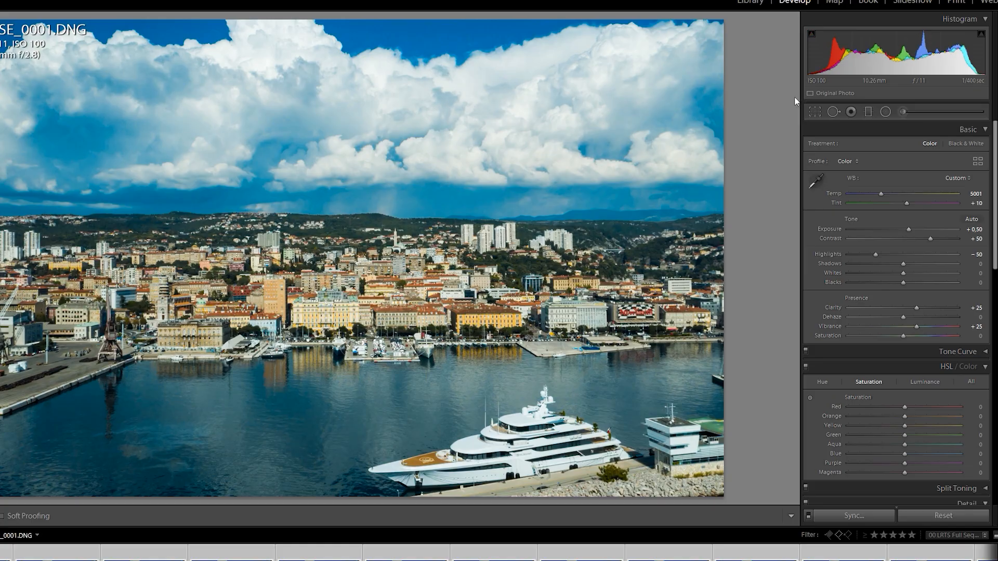
pyautogui.moveTo(881, 193); pyautogui.dragTo(914, 194)
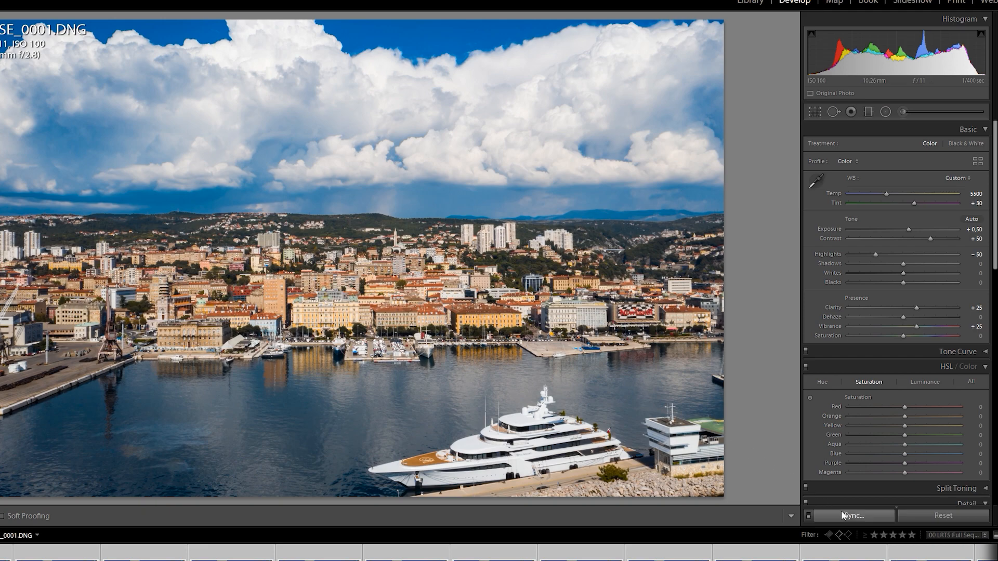
pyautogui.click(852, 515)
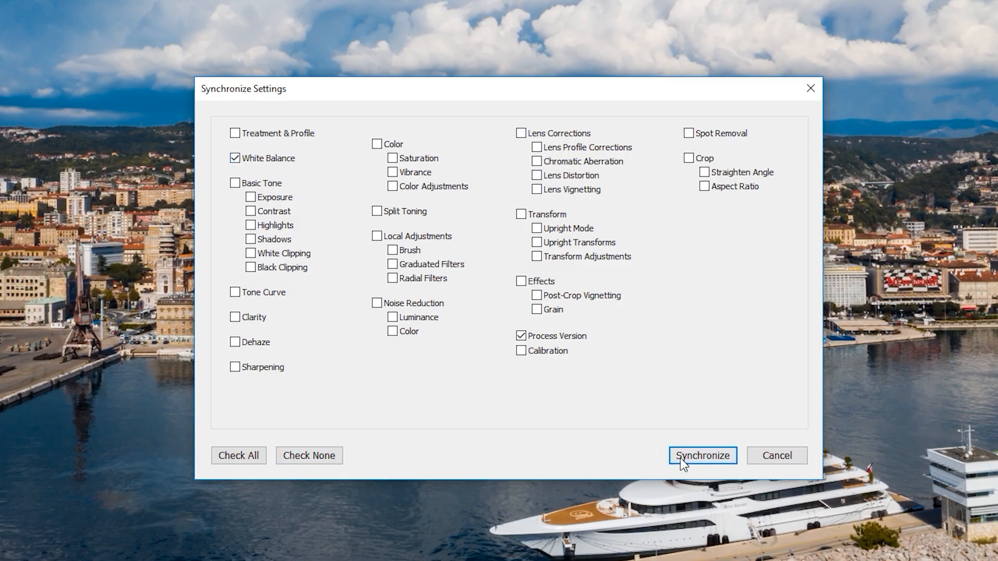
pyautogui.click(703, 455)
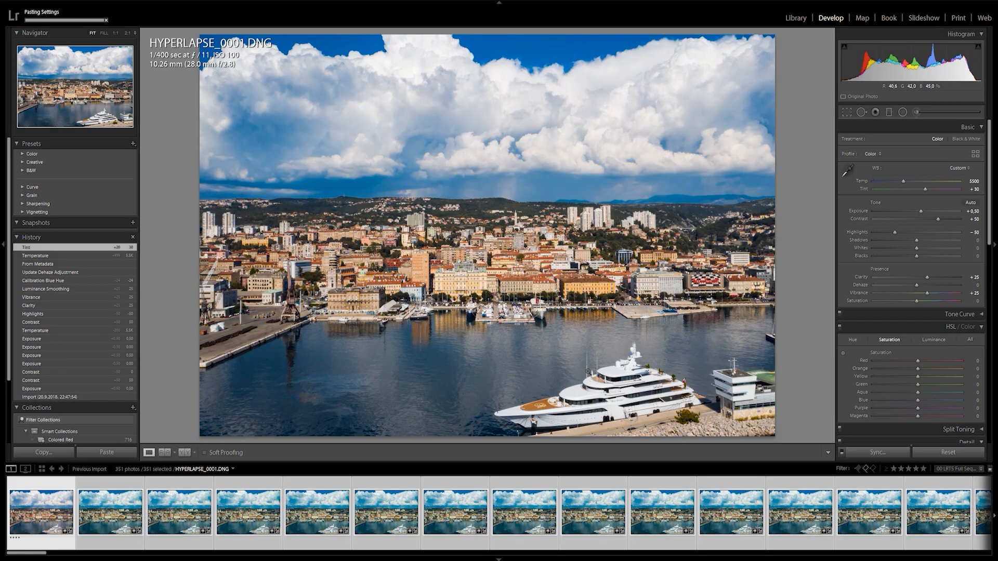
pyautogui.click(795, 18)
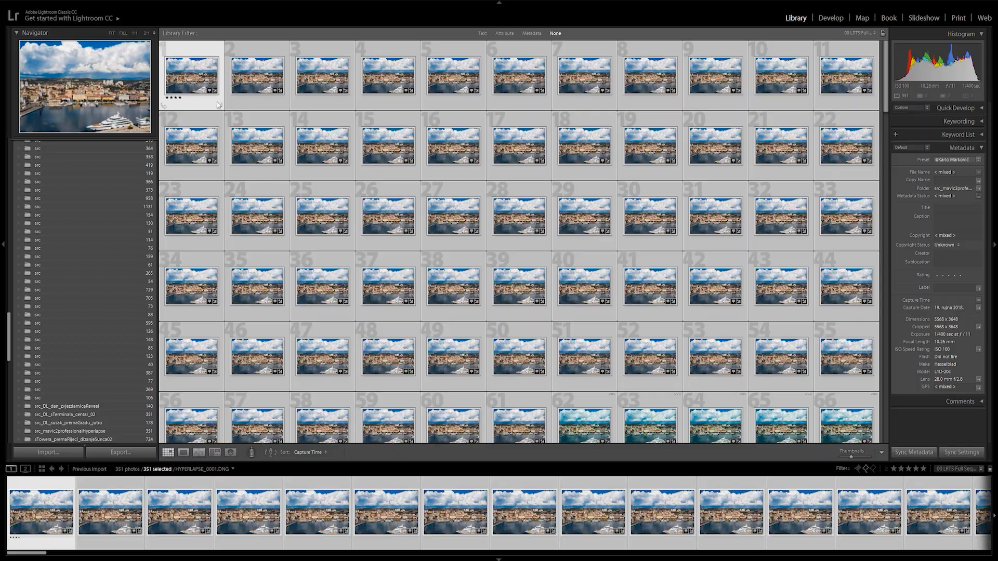
# Export the 351 photos via Export Time Lapse (LRTimelapse) to the project folder with LRTimelapse rendering skipped.
pyautogui.rightClick(190, 81)
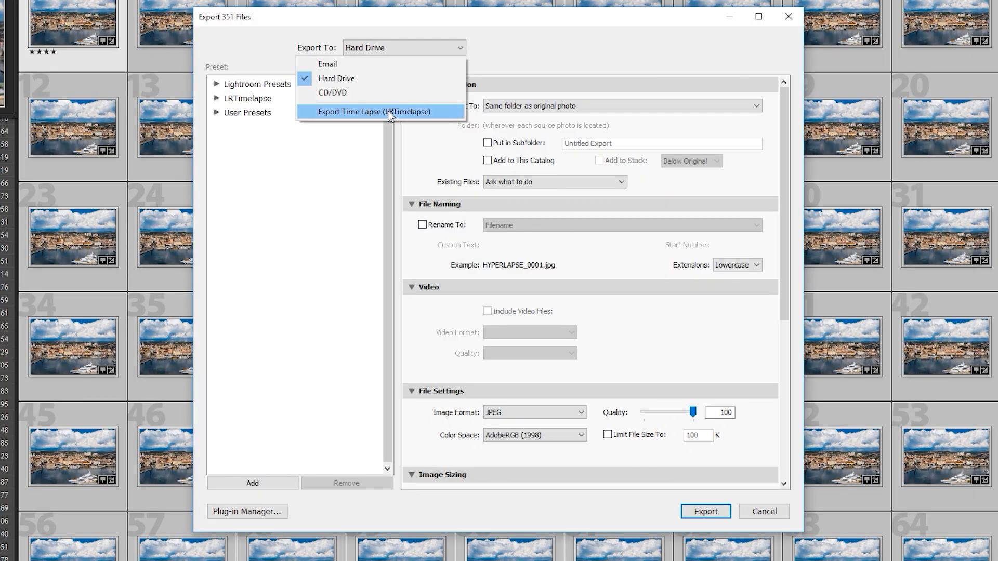
pyautogui.click(373, 112)
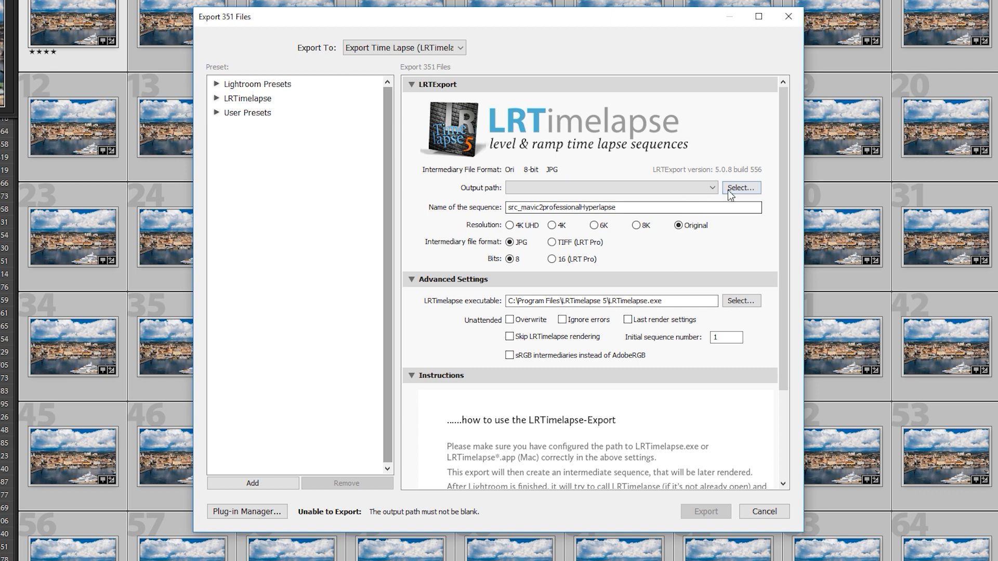
pyautogui.click(741, 187)
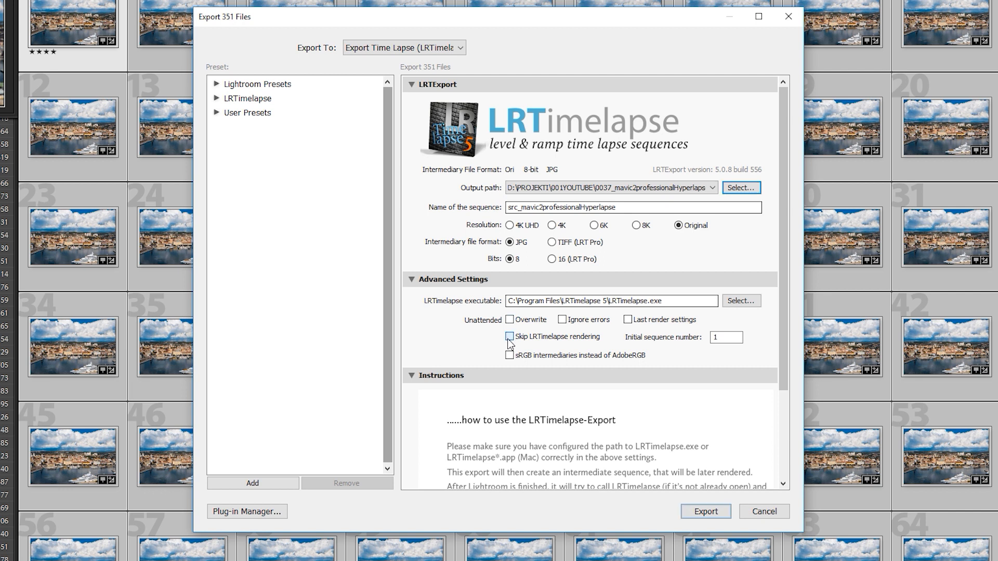
pyautogui.click(509, 337)
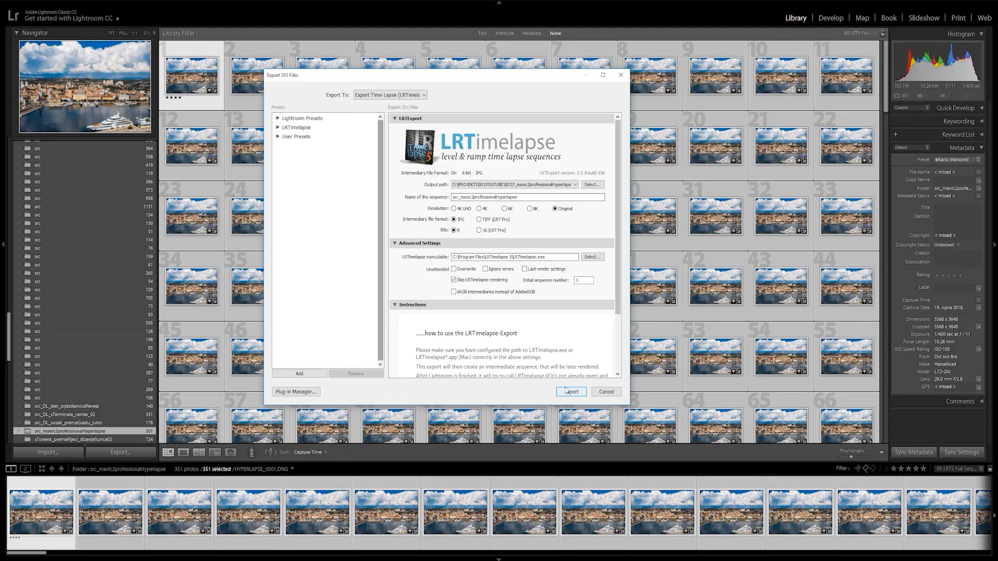
pyautogui.click(571, 391)
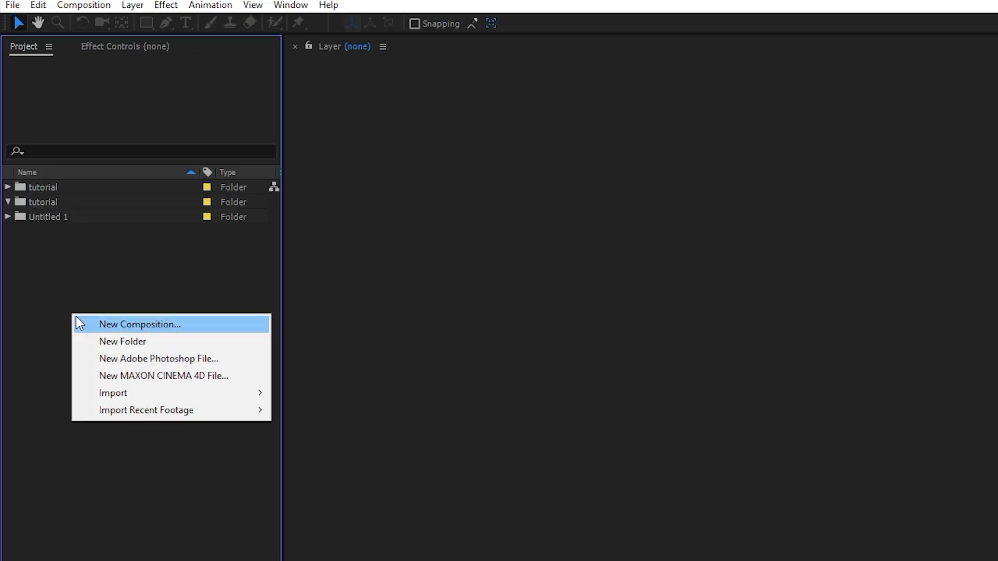
# Import LRT_00001.jpg as a JPEG sequence and create a composition from it.
pyautogui.click(112, 393)
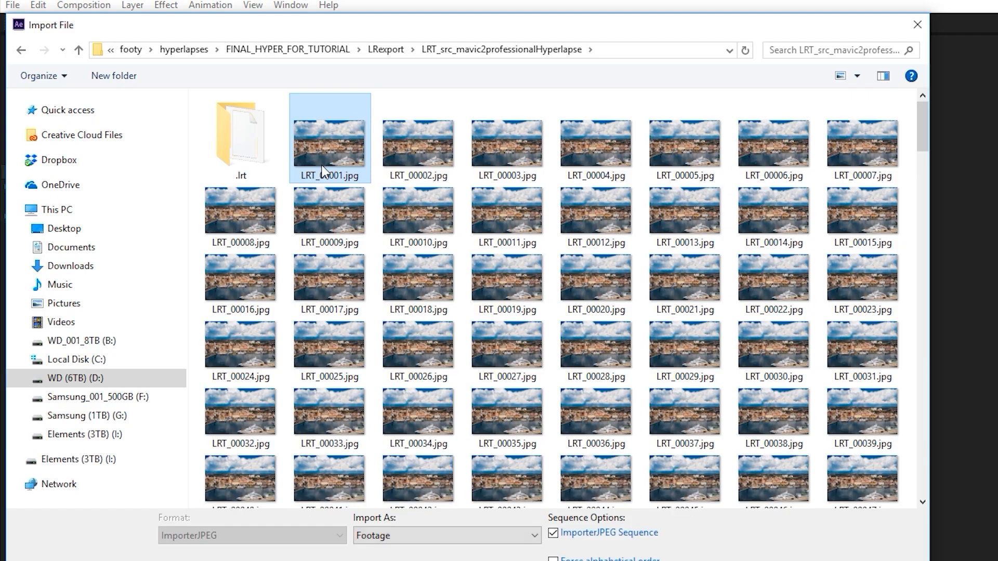
pyautogui.click(555, 532)
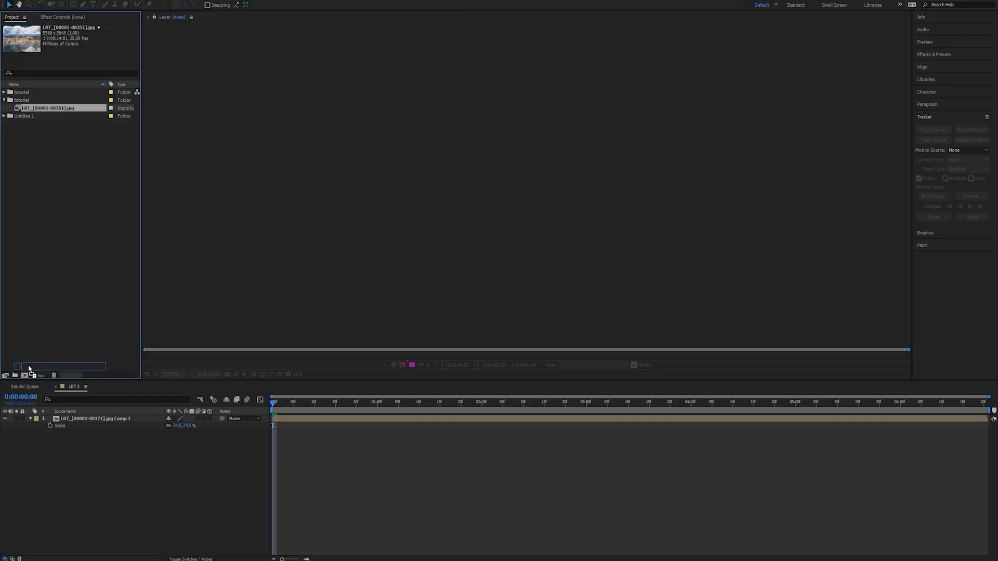
pyautogui.click(23, 374)
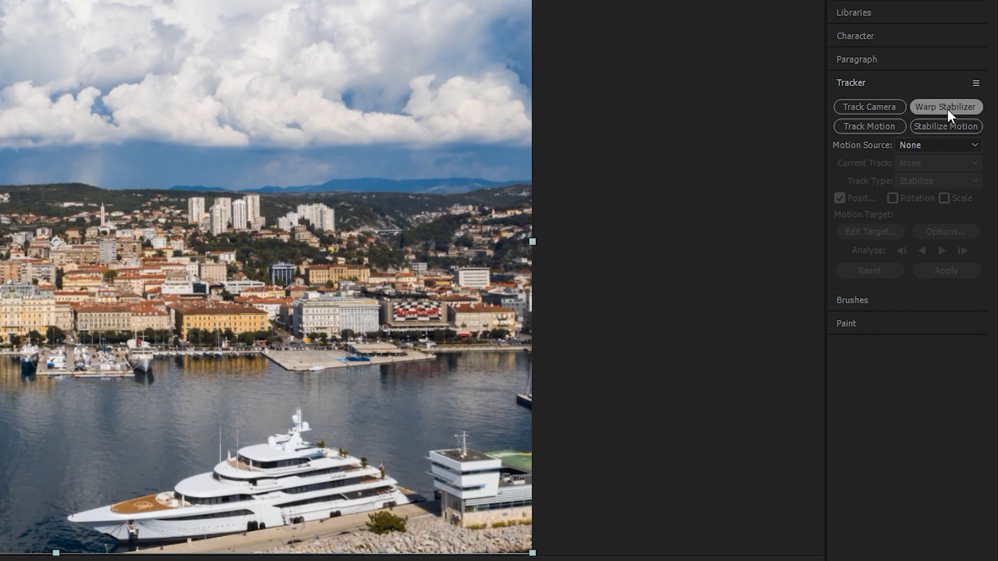
# Apply Warp Stabilizer VFX with Smooth Motion at 50% to the sequence layer.
pyautogui.click(945, 107)
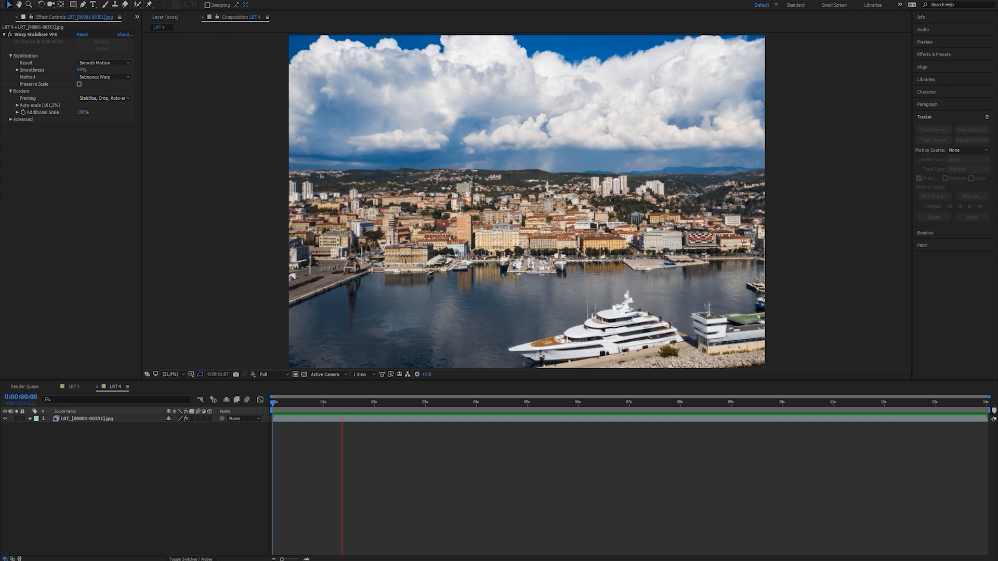
pyautogui.click(441, 402)
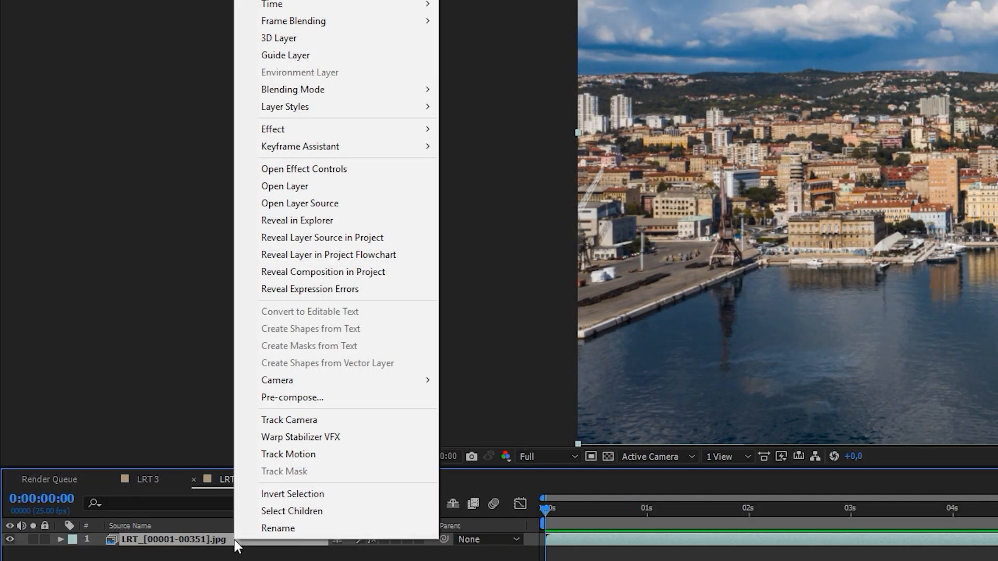
# Pre-compose the stabilized layer and change LRT 4's frame size to a wider widescreen format.
pyautogui.click(291, 397)
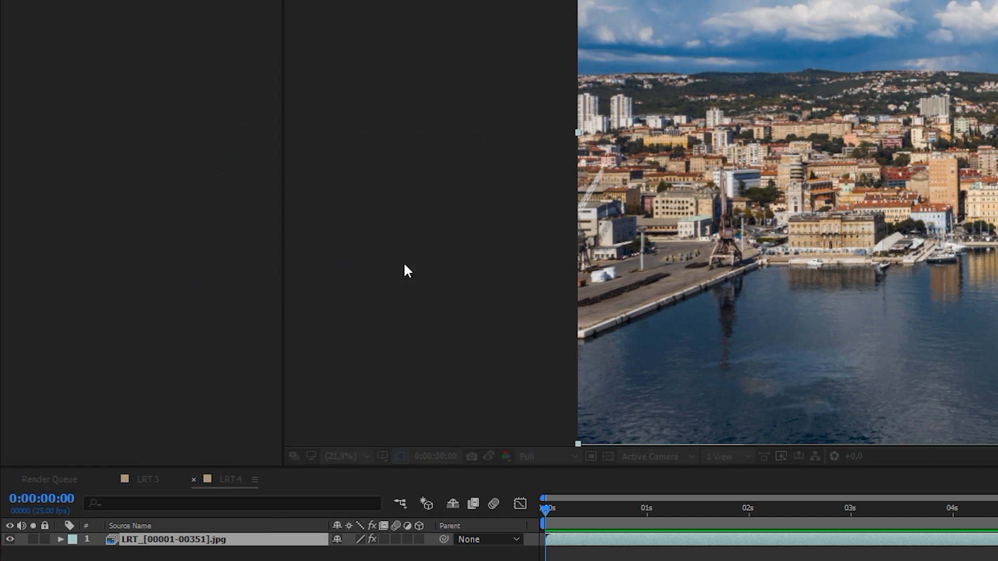
pyautogui.click(83, 6)
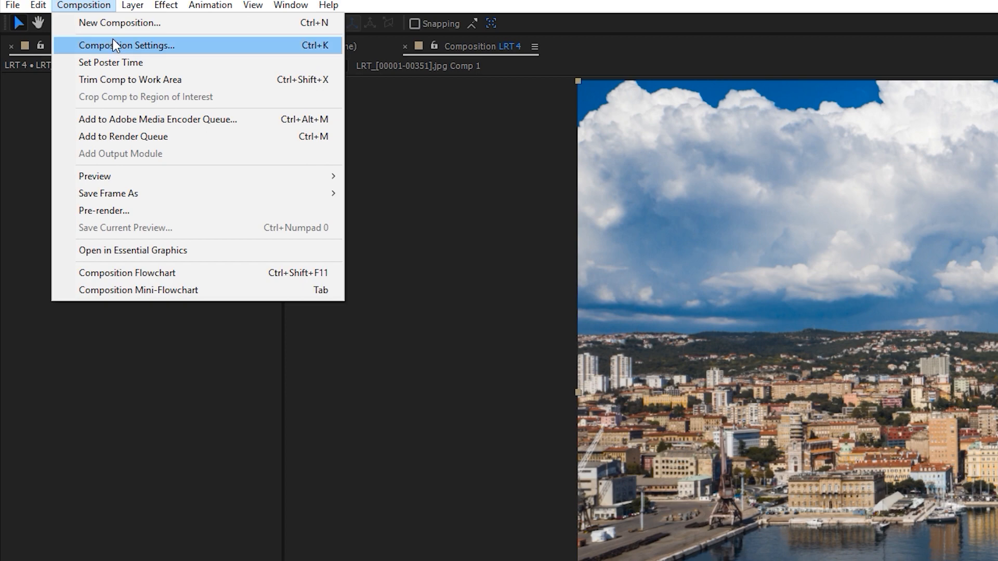
pyautogui.click(127, 45)
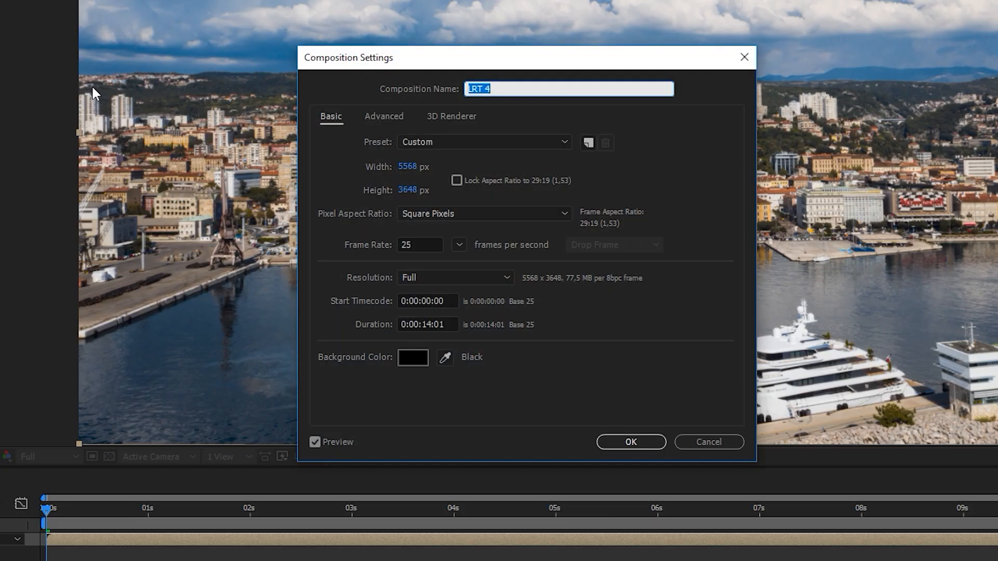
pyautogui.click(484, 141)
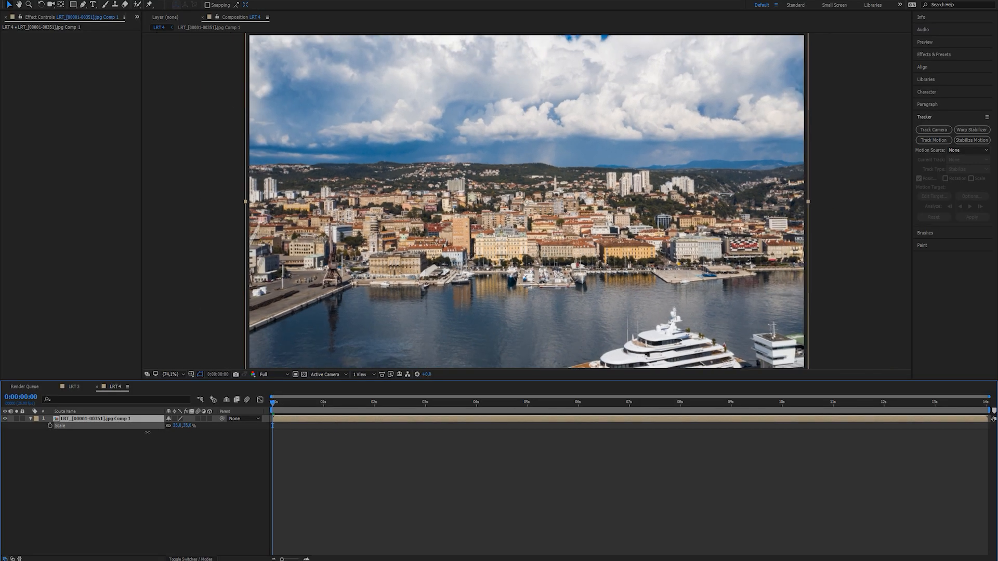
# Queue LRT 4 with QuickTime H.264 output to the hyperlapses folder and start the render.
pyautogui.click(80, 5)
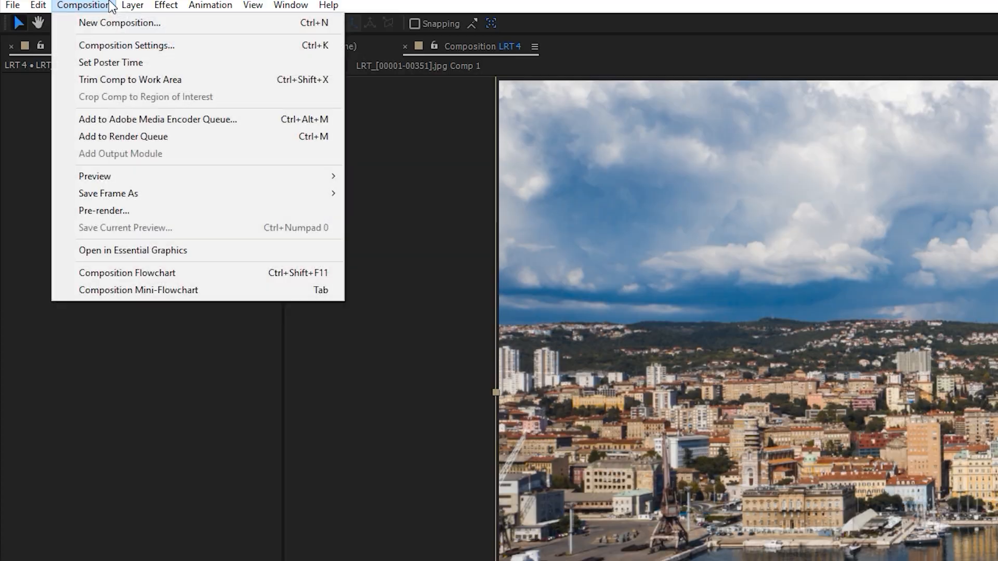
pyautogui.click(123, 136)
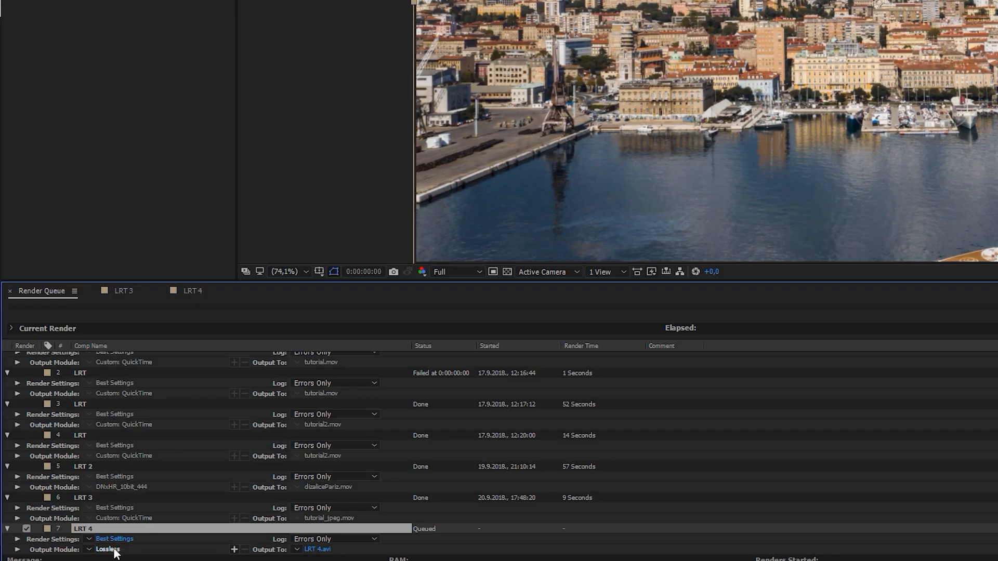
pyautogui.click(109, 549)
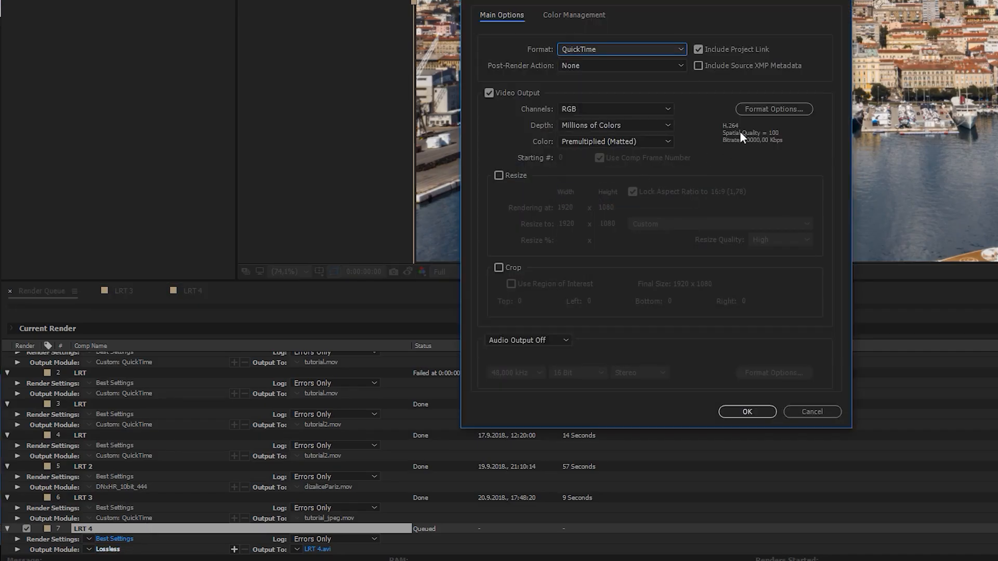
pyautogui.click(773, 109)
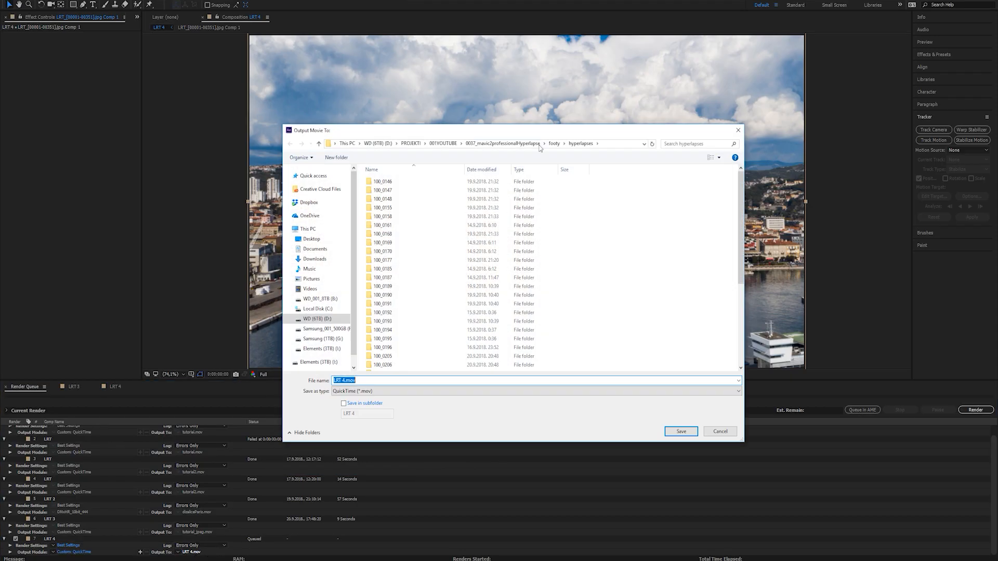
pyautogui.click(680, 431)
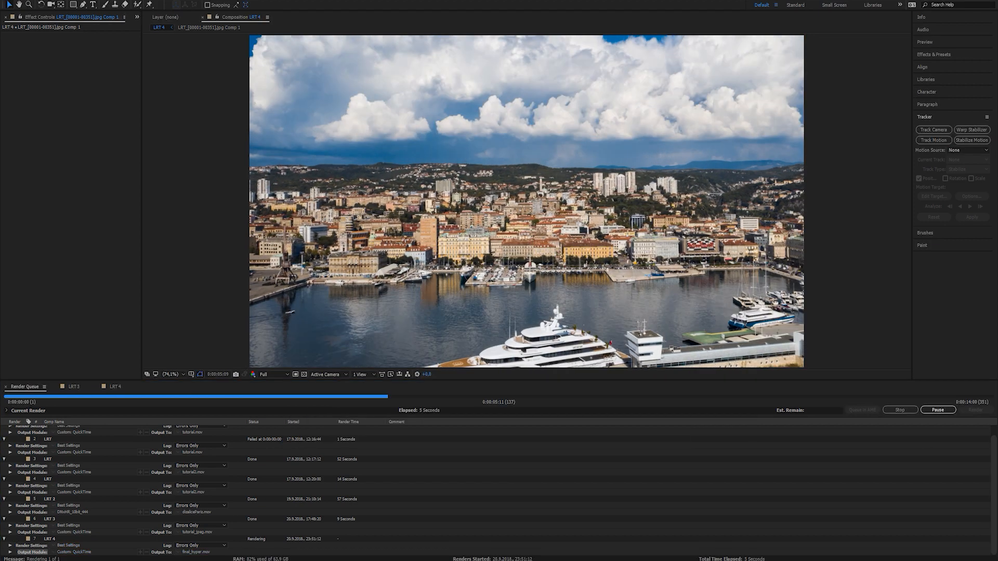